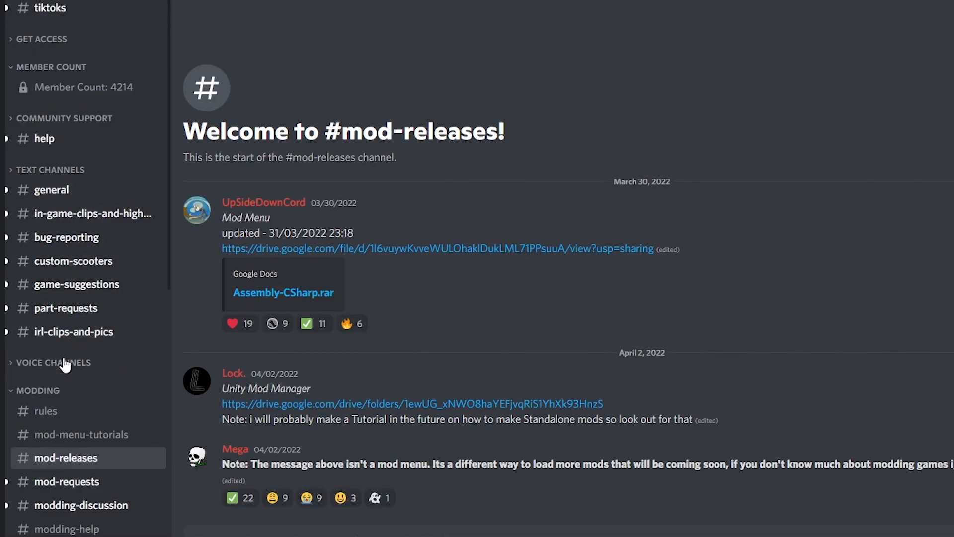
mouse_move(57, 396)
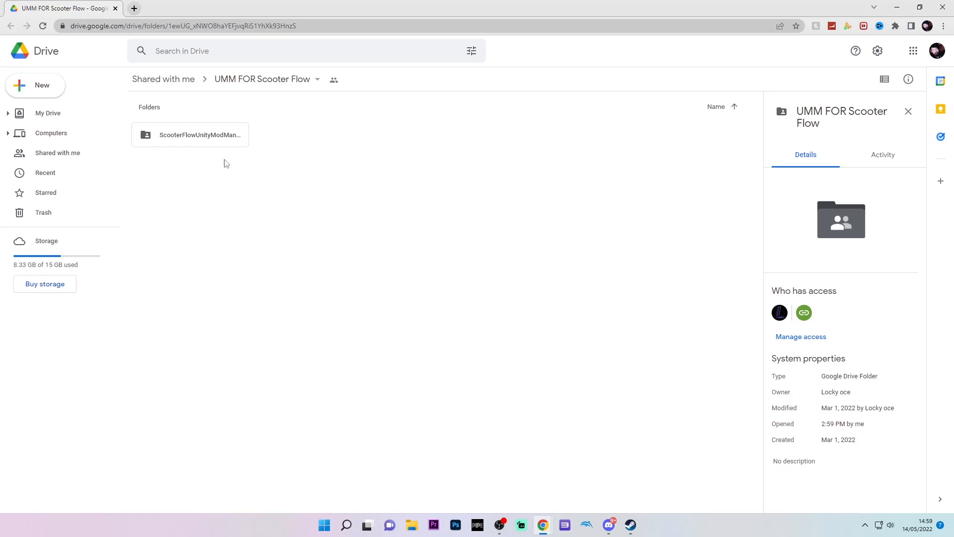
Download the ScooterFlowUnityModManager folder from Google Drive via its context menu
right_click(189, 135)
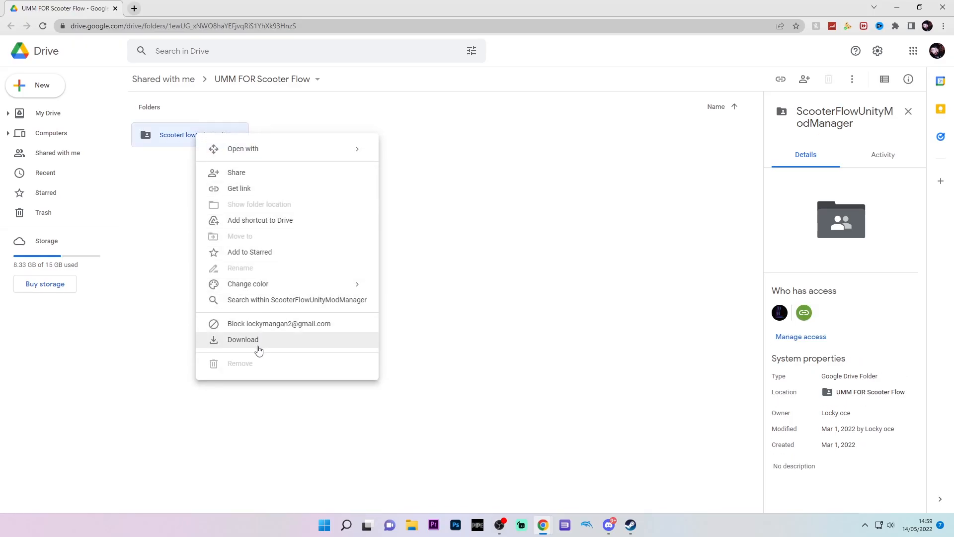
click(242, 339)
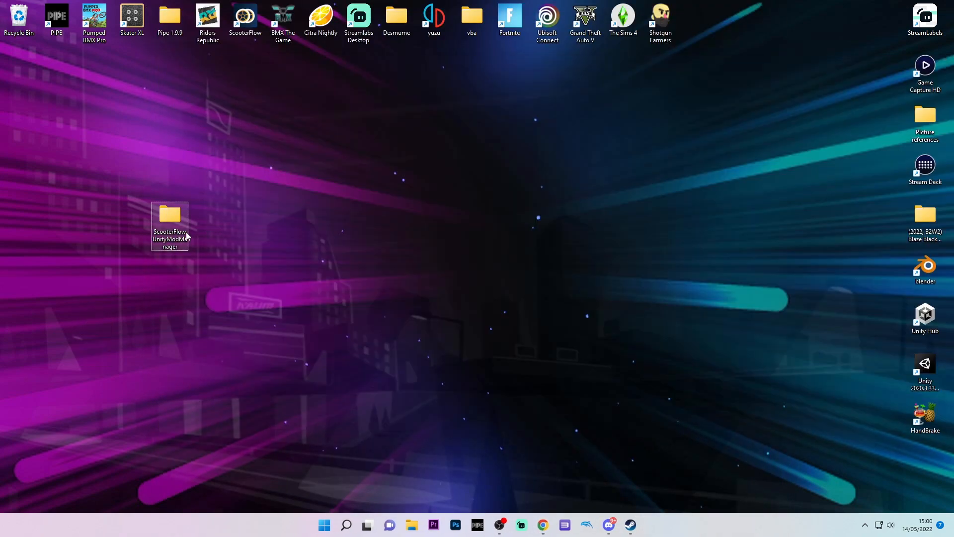
Open the extracted mod manager folder, run the installer and select ScooterFlow as the game
double_click(170, 226)
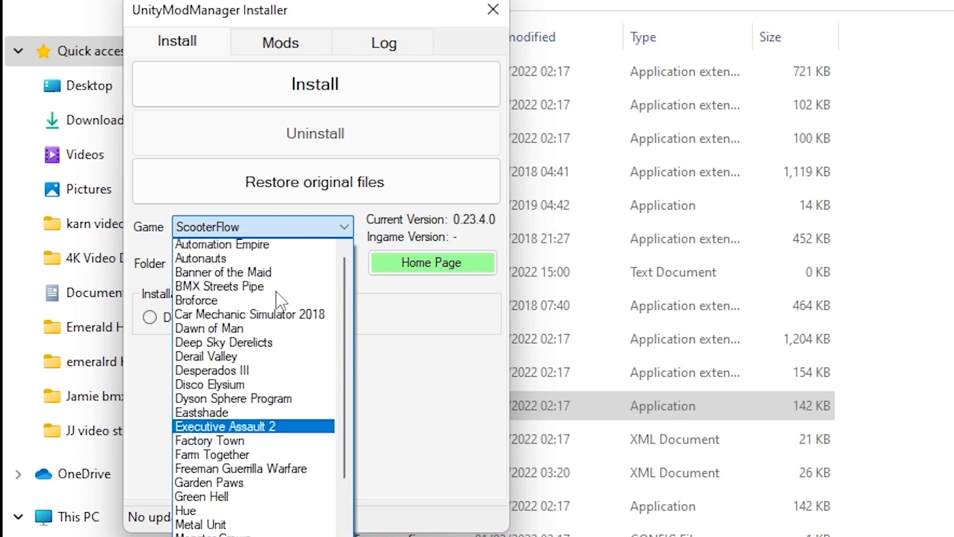
scroll(down, 3)
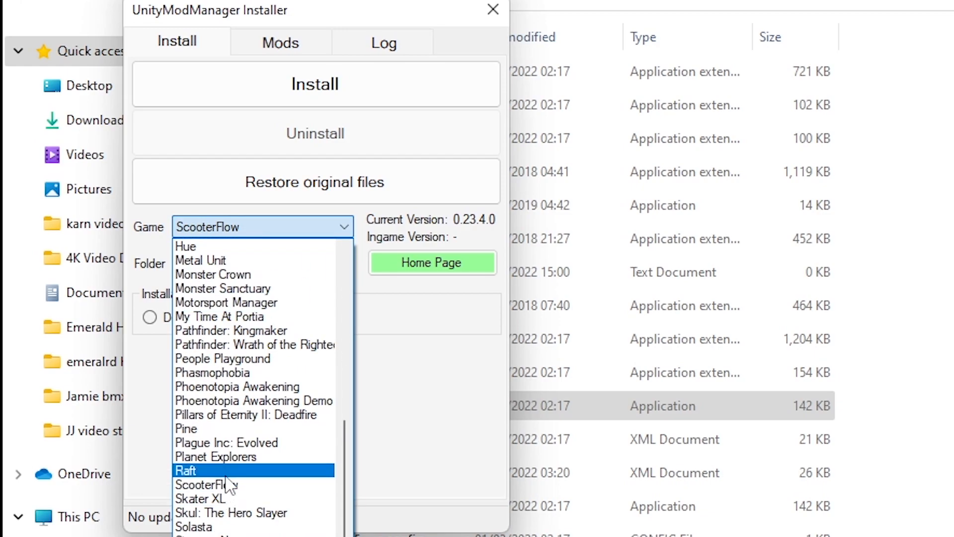
click(205, 483)
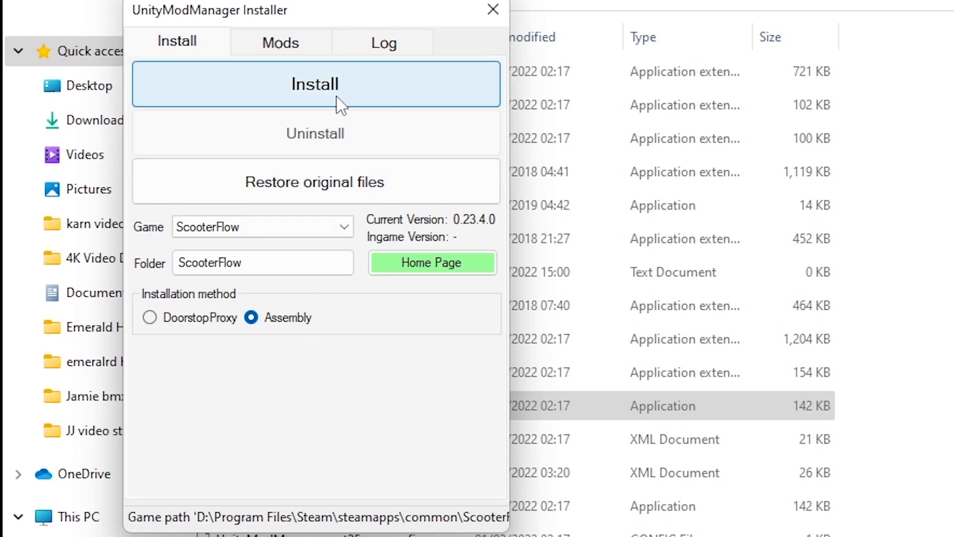
Install Unity Mod Manager into ScooterFlow using the Assembly method, reinstalling after a removal
click(314, 83)
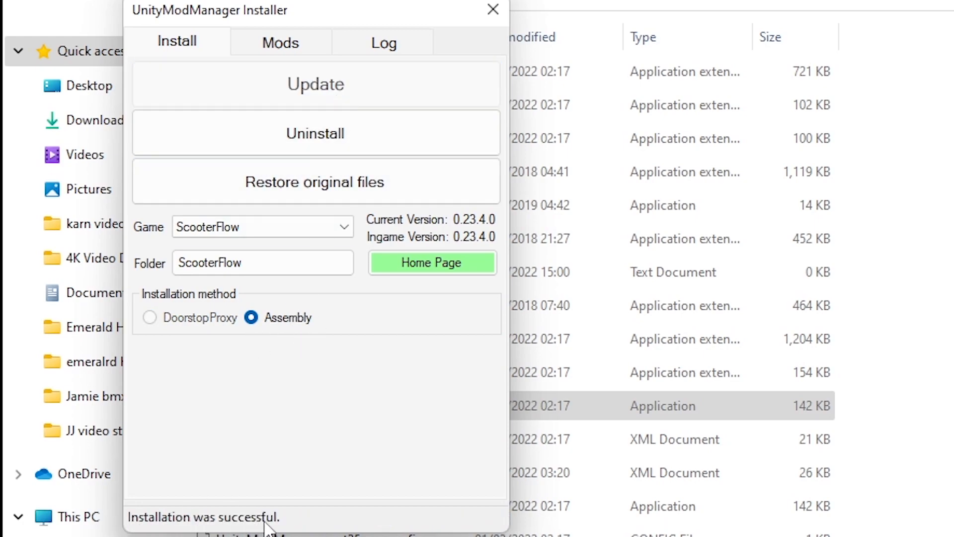
click(314, 84)
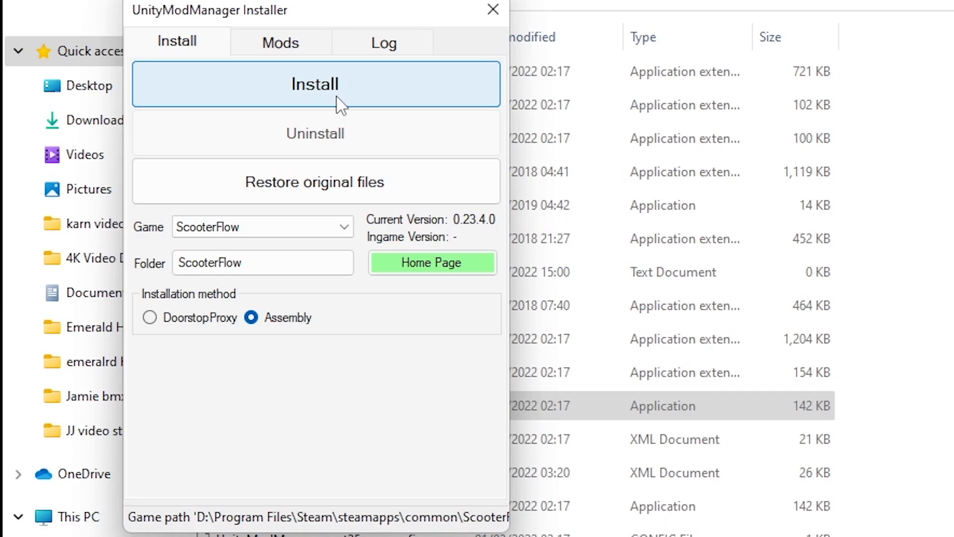
click(315, 84)
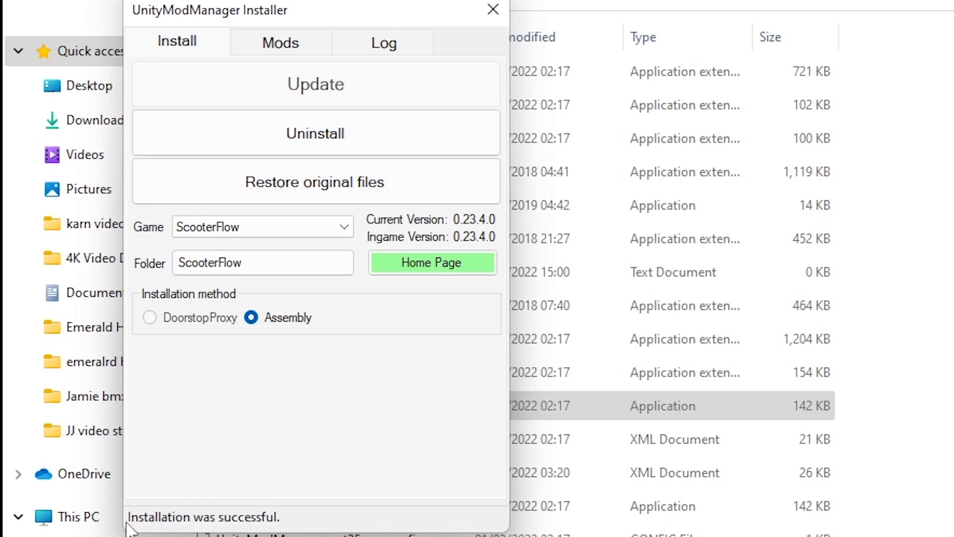
mouse_move(268, 526)
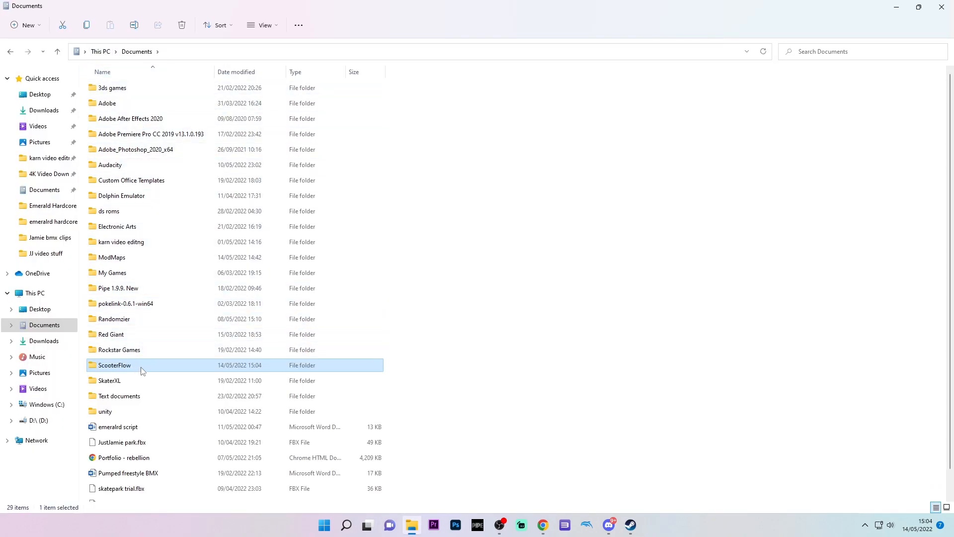
Open the ScooterFlow Documents folder and the Spawner Menu folder showing ItemSpawner and ItemSpawnerMenu
double_click(114, 364)
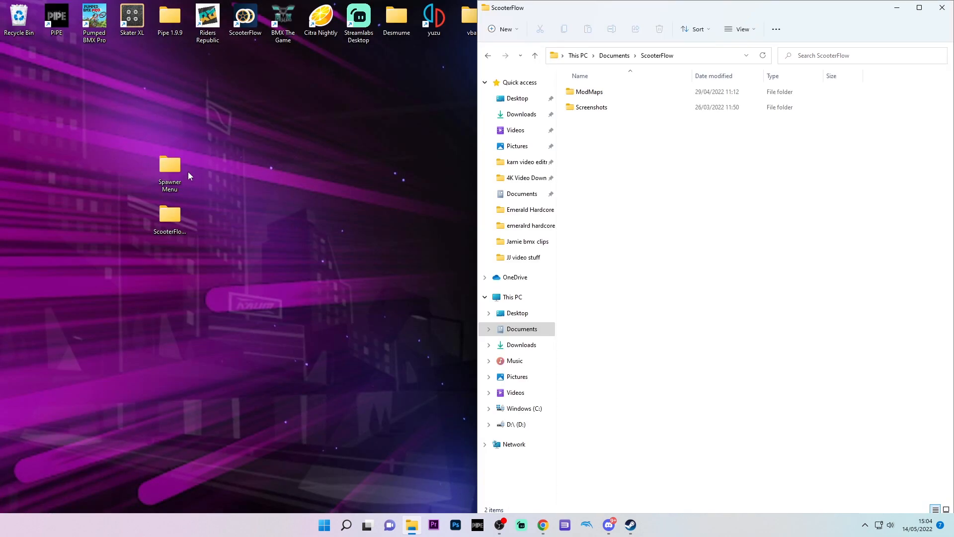
double_click(169, 164)
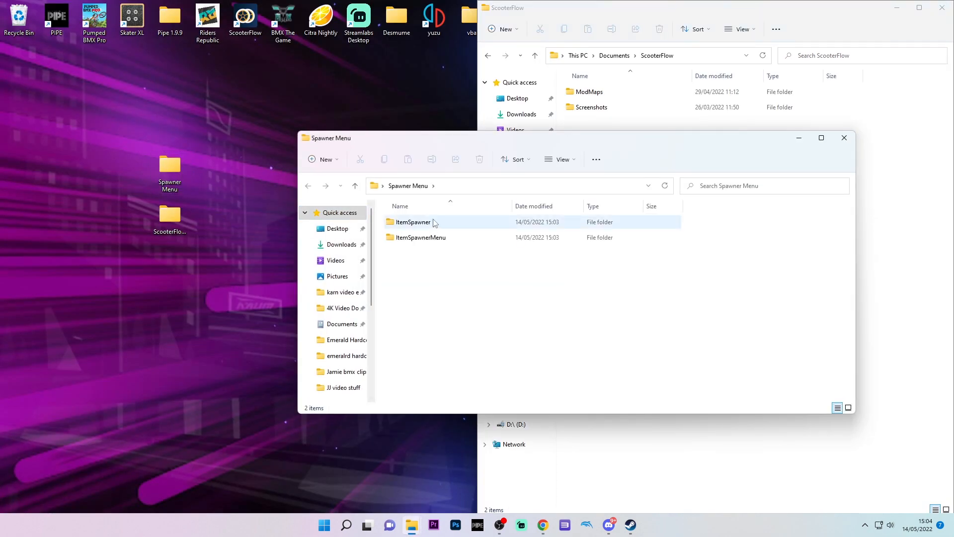
drag(412, 222, 908, 174)
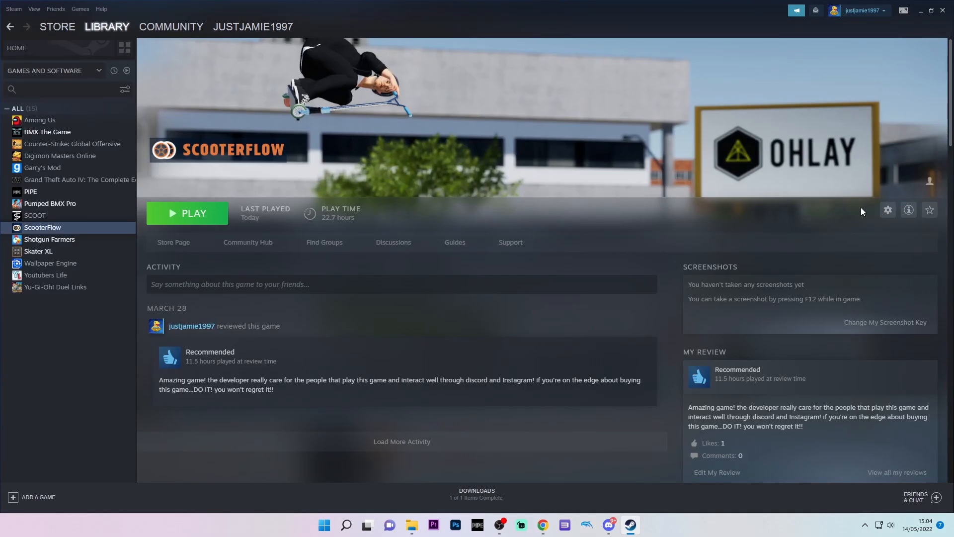
mouse_move(887, 209)
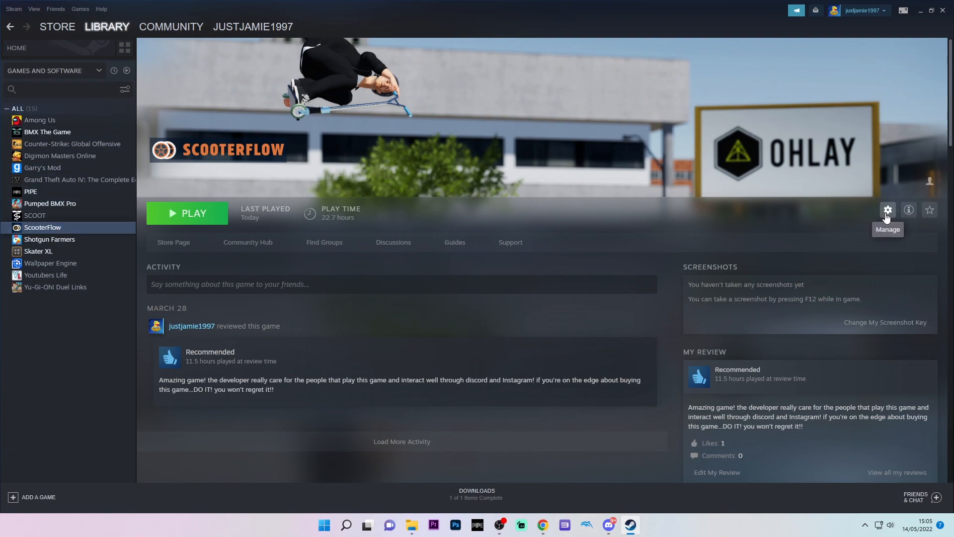
Browse ScooterFlow's local files from Steam and copy ItemSpawnerMenu into the Mods folder
click(888, 210)
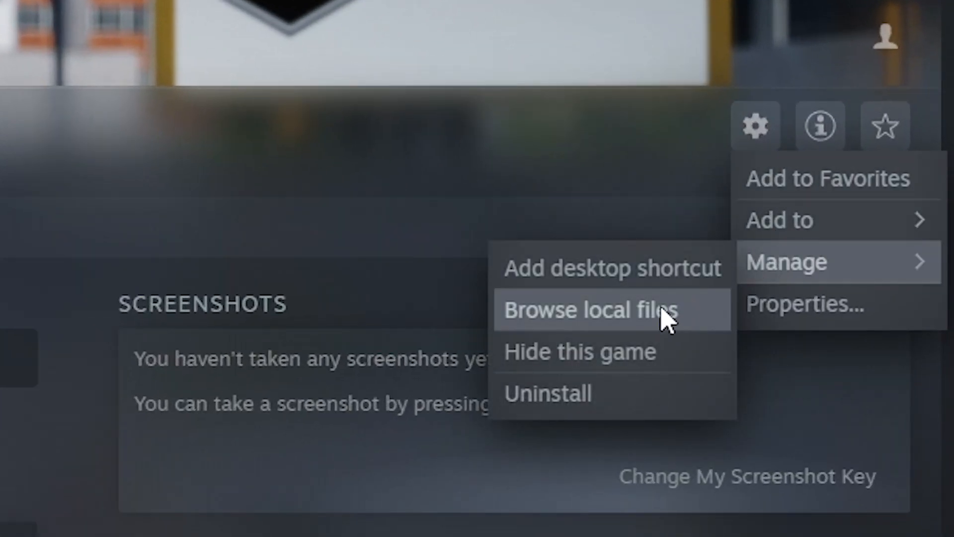
click(586, 309)
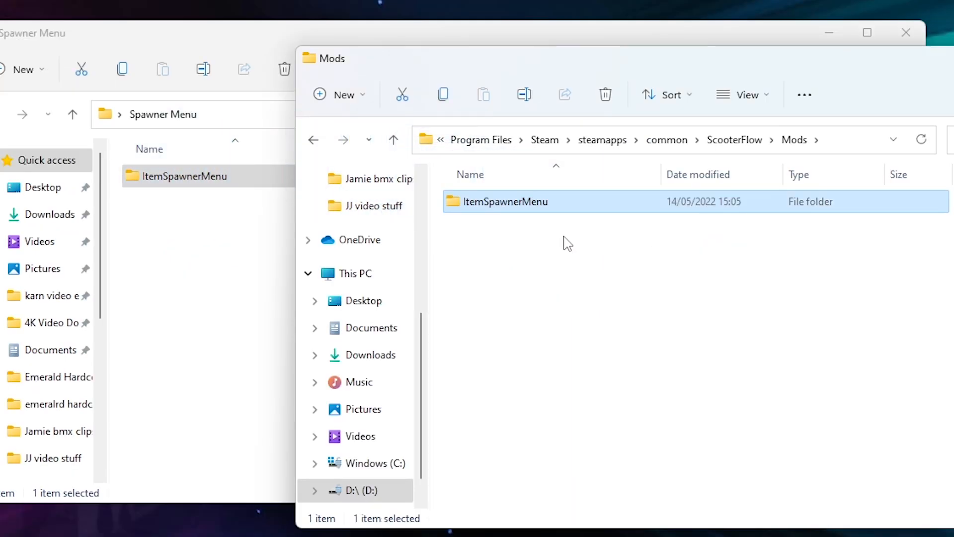
click(194, 213)
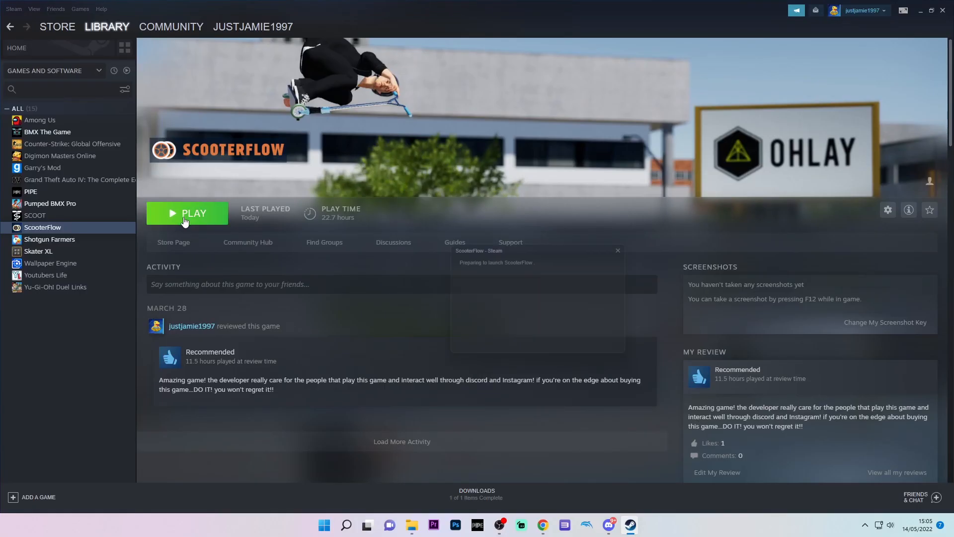
Launch ScooterFlow, confirm ItemSpawnerMenu is active in Mod Manager, and close it
click(187, 213)
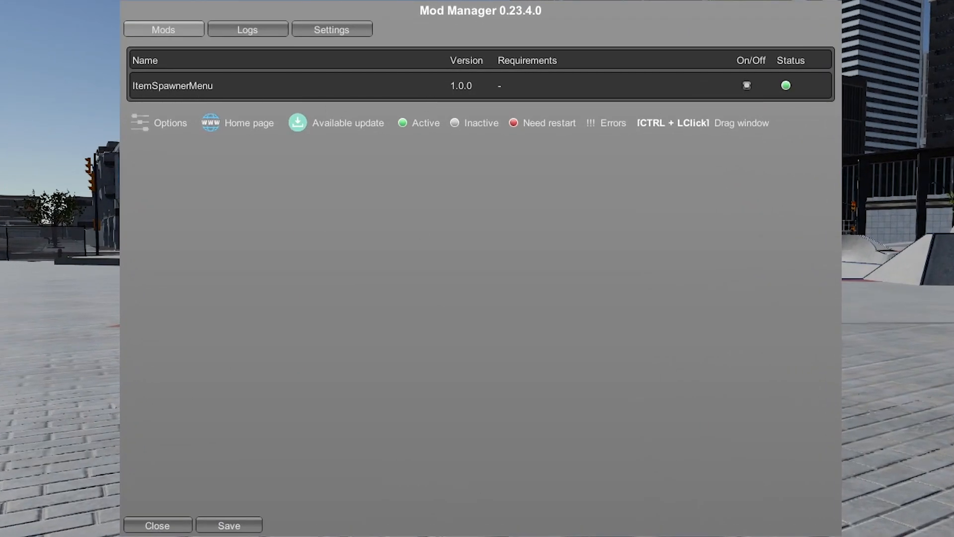
click(157, 525)
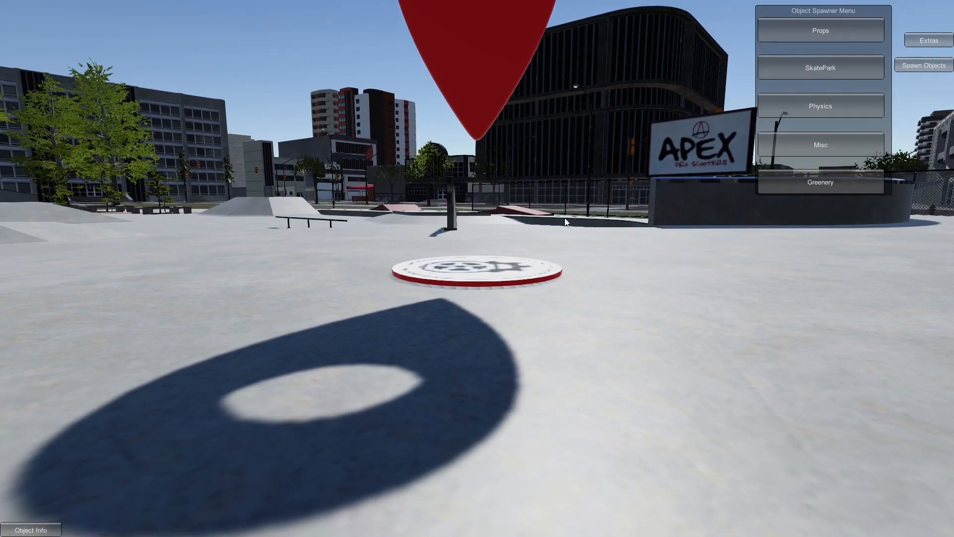
Spawn a Small Box from the SkatePark category of the Object Spawner Menu
click(819, 67)
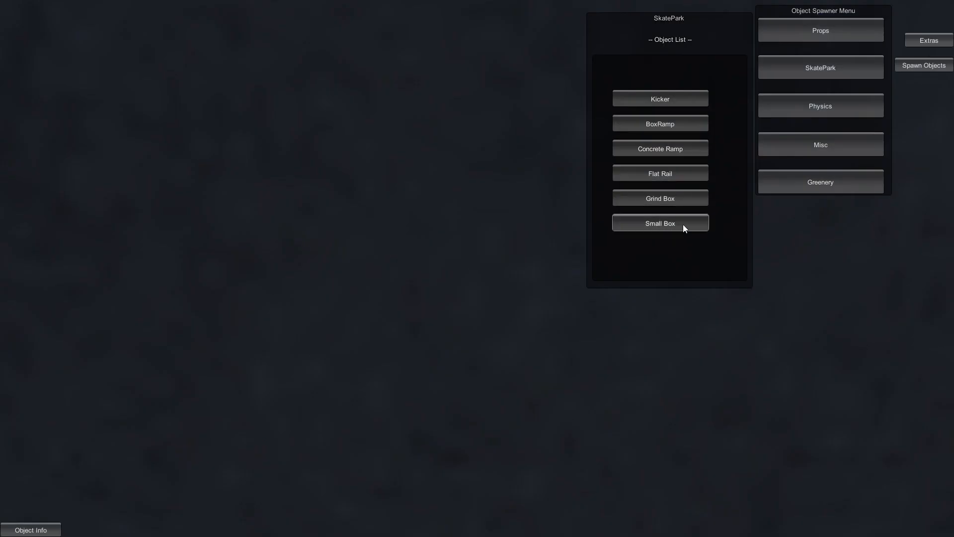
click(659, 223)
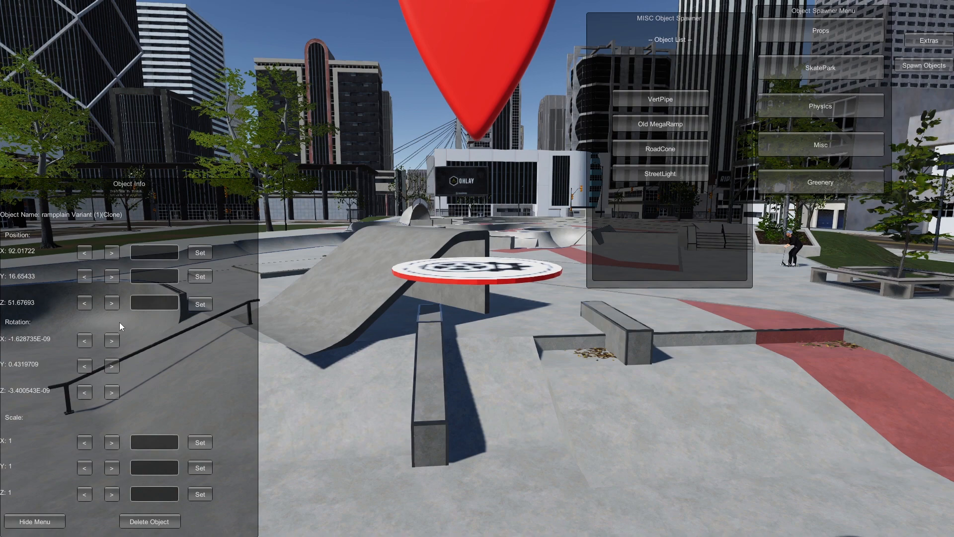
mouse_move(149, 520)
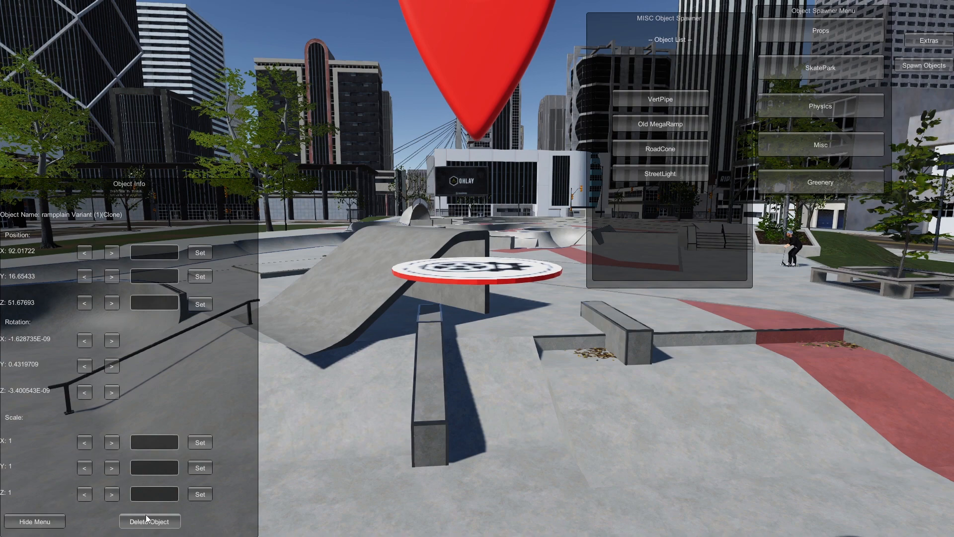
Delete the spawned ramp from the Object Info panel
click(149, 521)
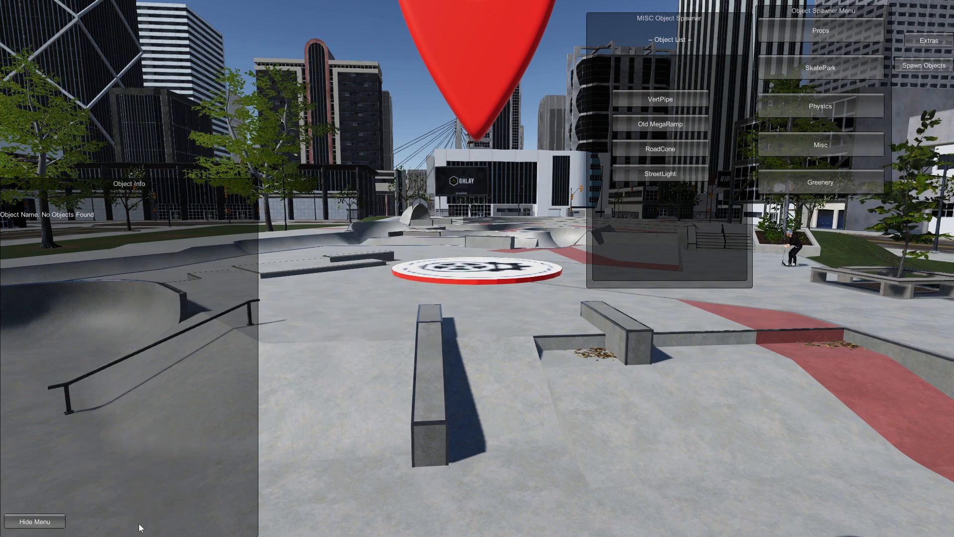